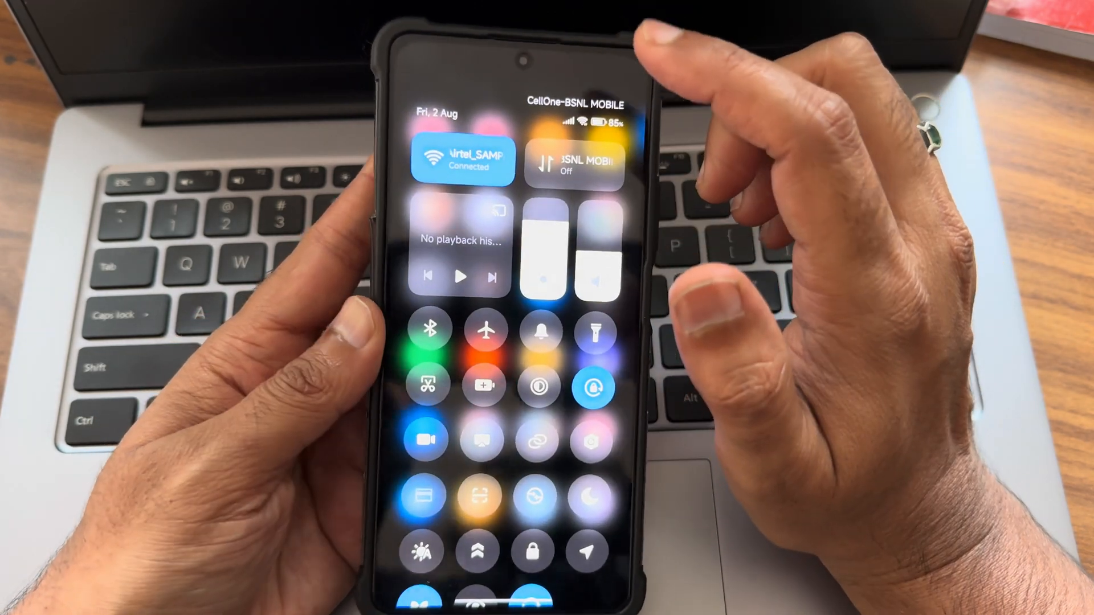
click(593, 335)
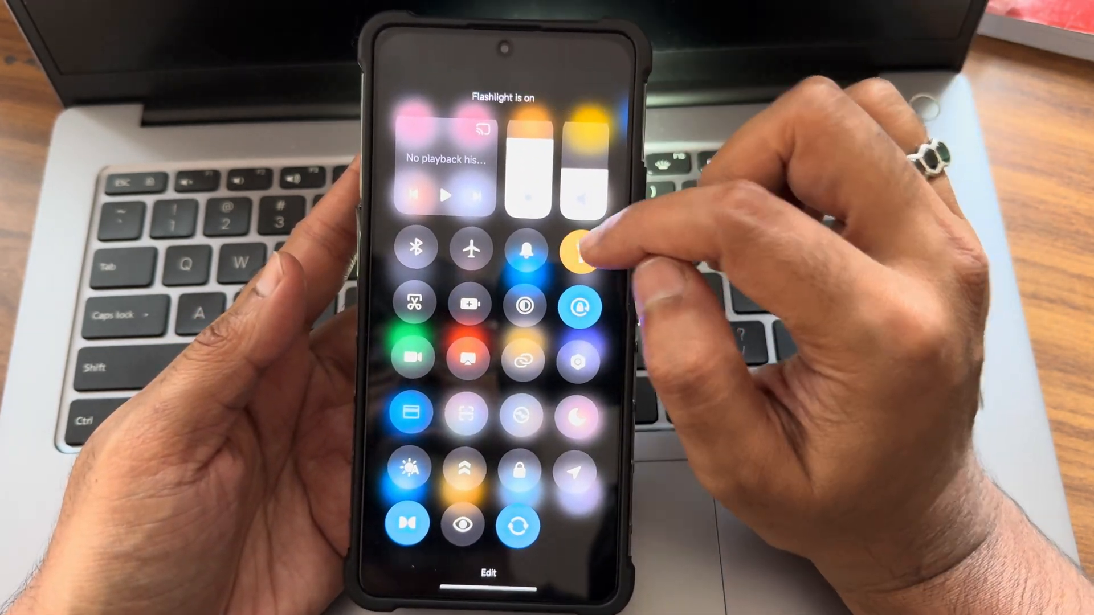